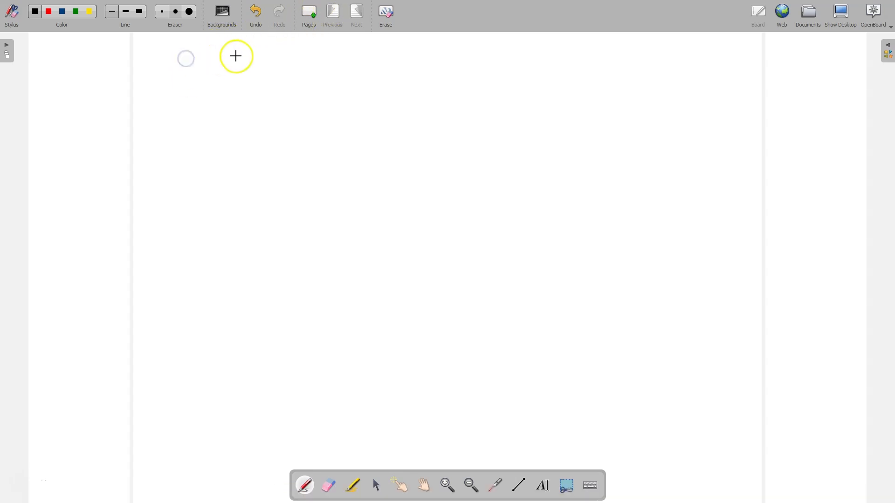
# - Handwrite the heading 'What is DFS' at the top of the page with an underline beneath it
pyautogui.moveTo(185, 68); pyautogui.dragTo(307, 78)
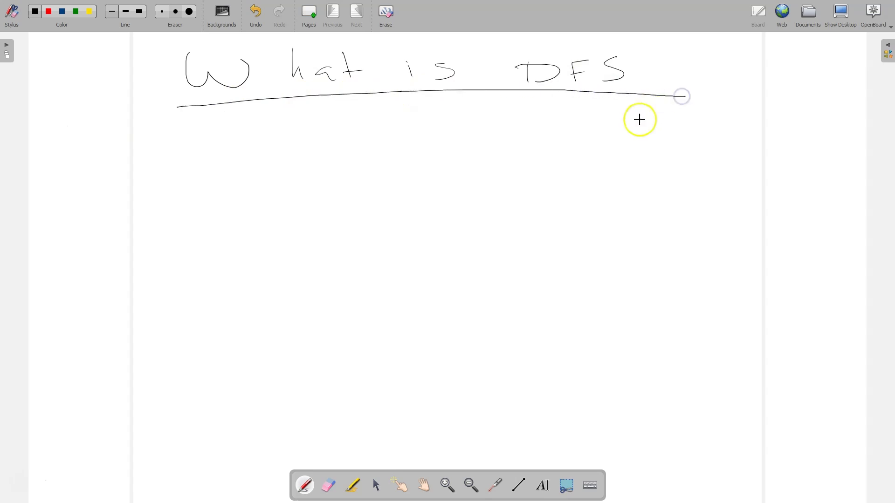
pyautogui.moveTo(247, 173)
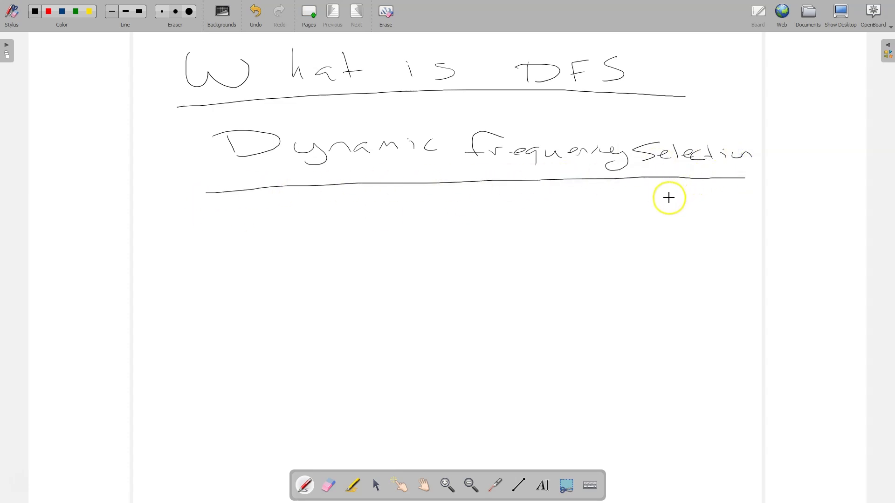
pyautogui.moveTo(652, 195)
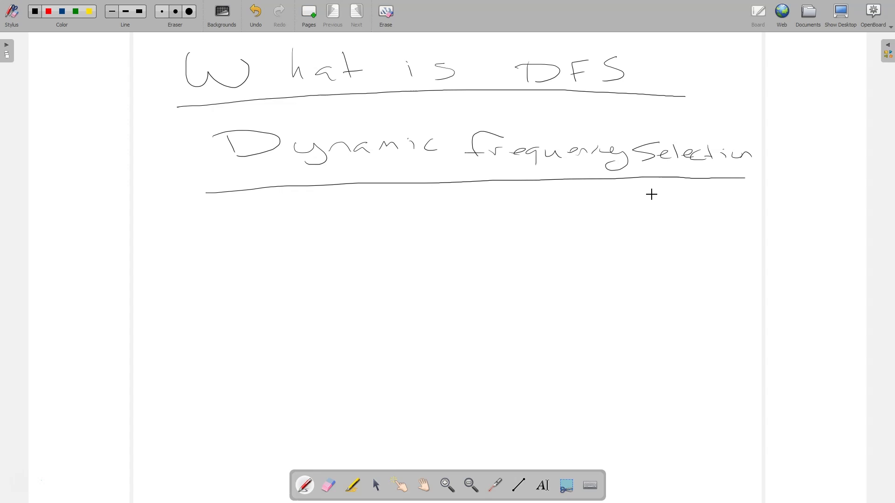
pyautogui.moveTo(251, 232)
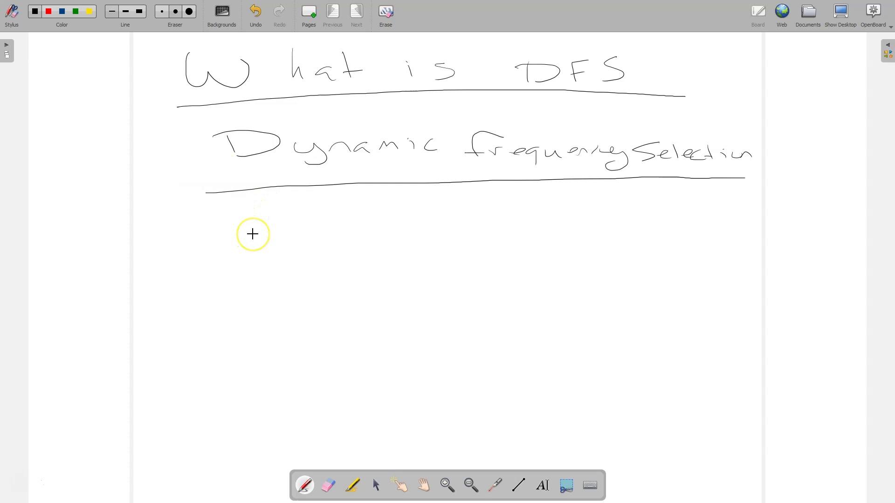
pyautogui.moveTo(253, 234)
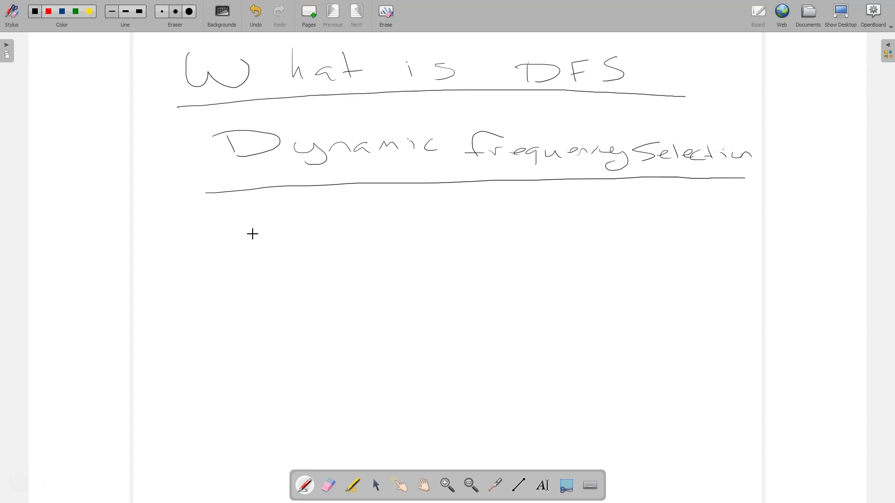
pyautogui.moveTo(217, 212)
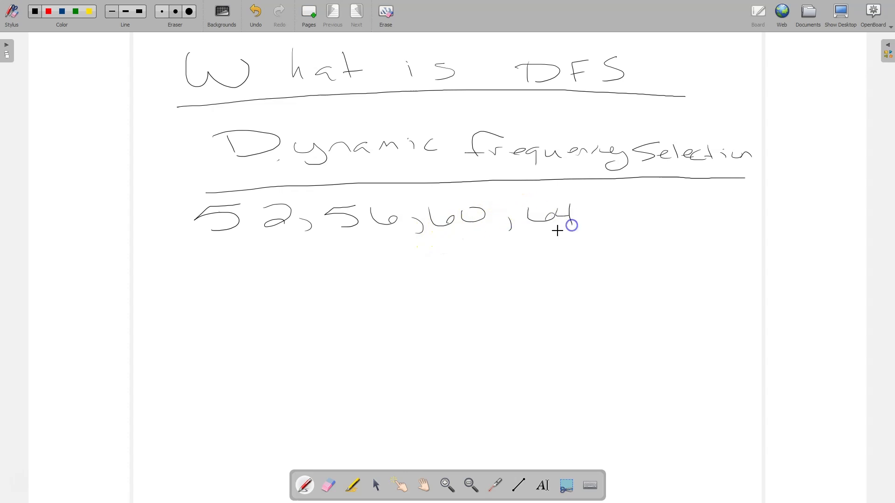
pyautogui.moveTo(214, 258)
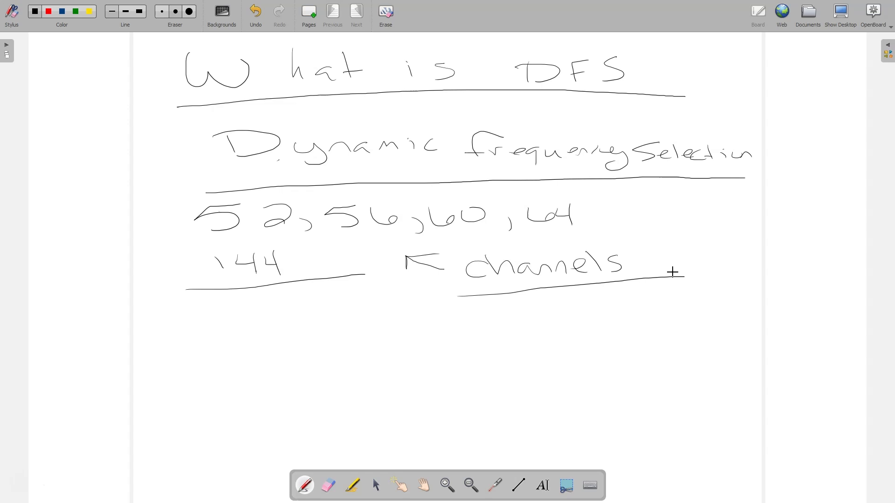
pyautogui.moveTo(217, 336)
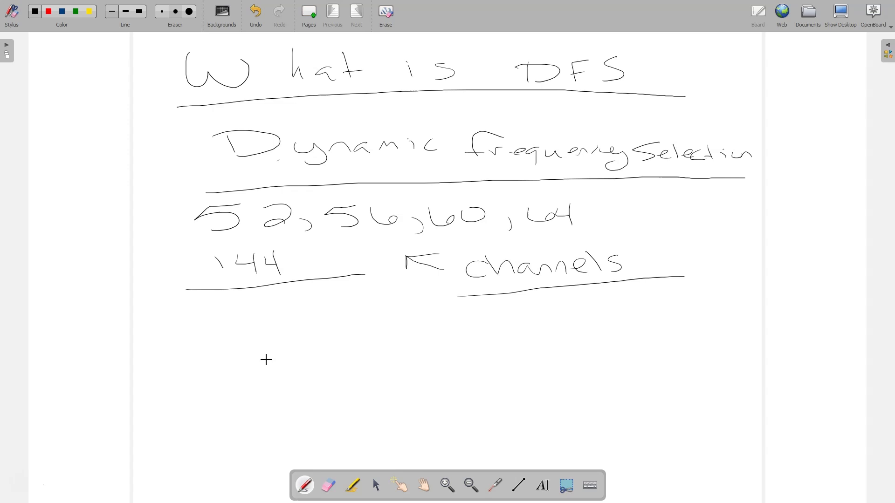
pyautogui.moveTo(192, 371)
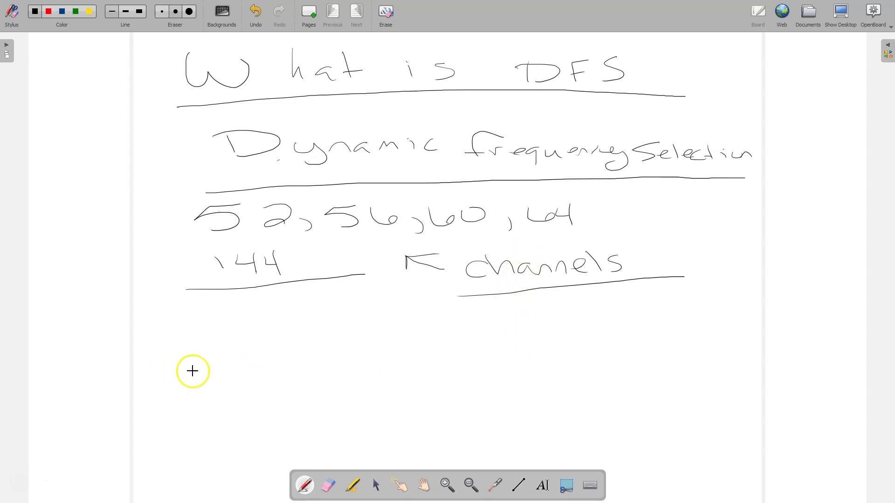
pyautogui.moveTo(224, 369)
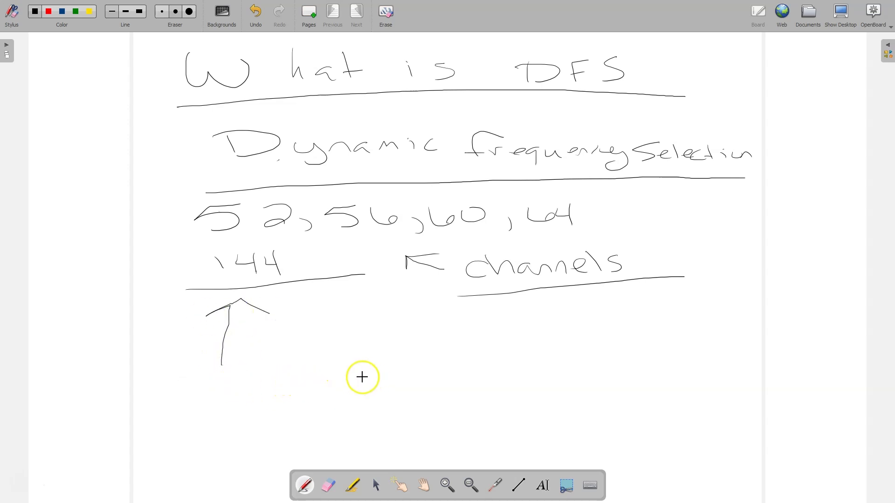
pyautogui.moveTo(314, 337)
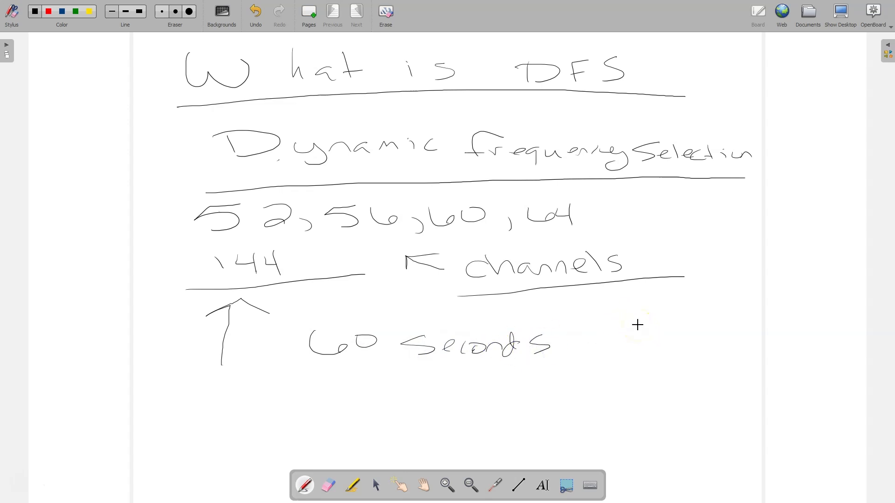
pyautogui.moveTo(581, 327)
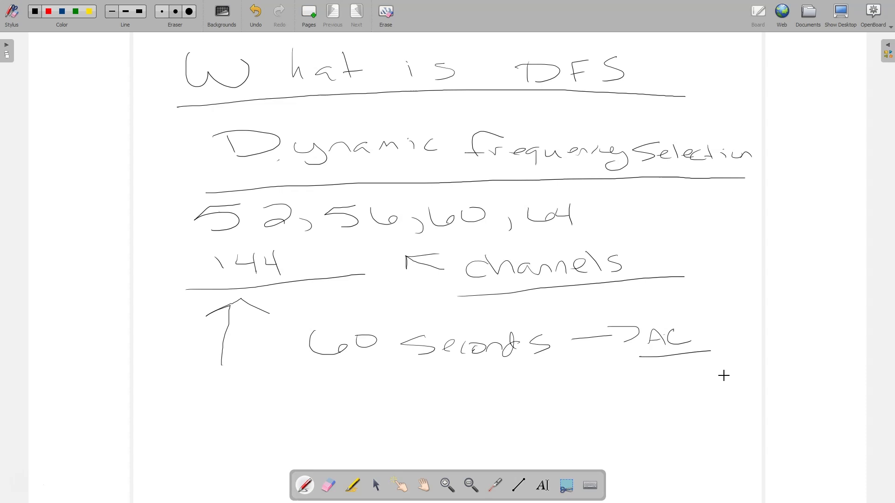
pyautogui.moveTo(225, 392)
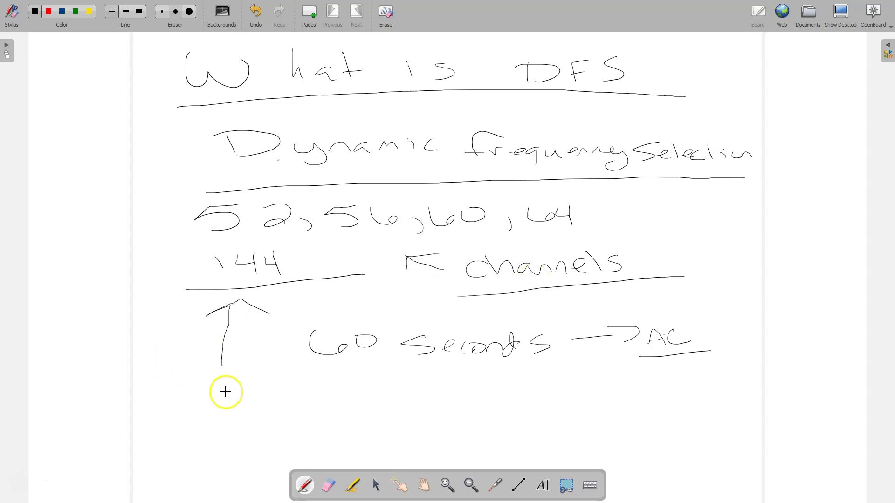
pyautogui.moveTo(260, 411)
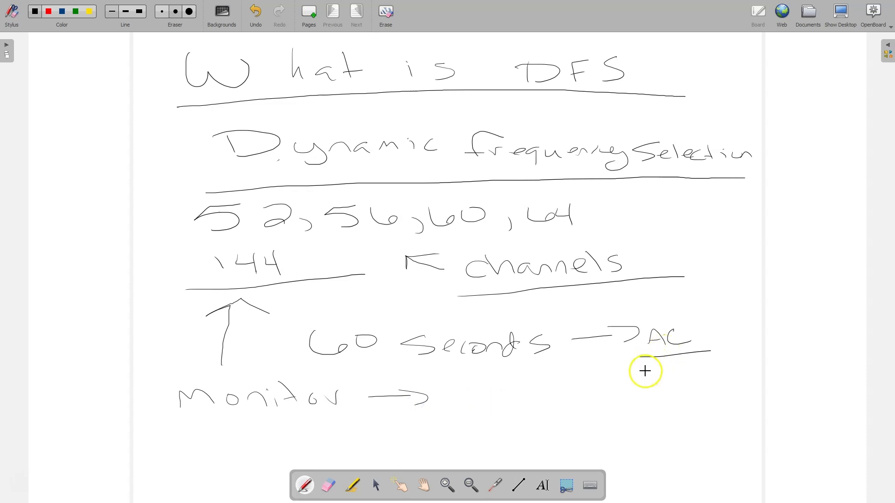
pyautogui.moveTo(503, 396)
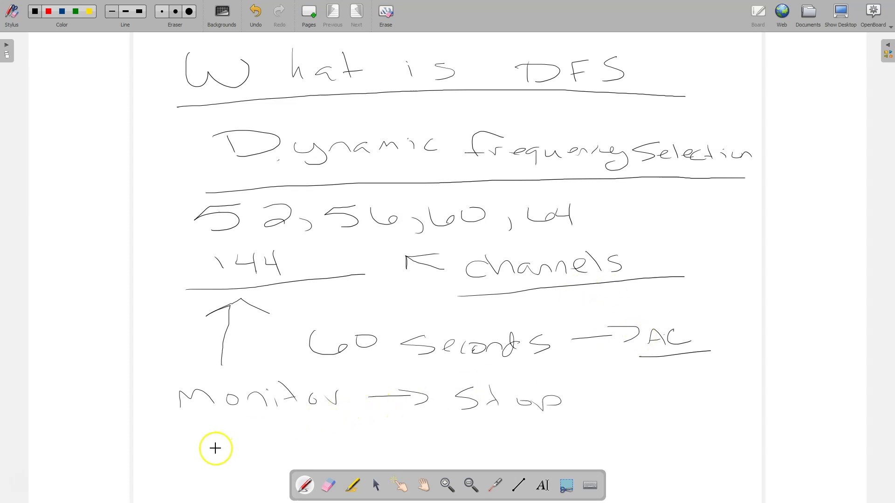
pyautogui.moveTo(231, 448)
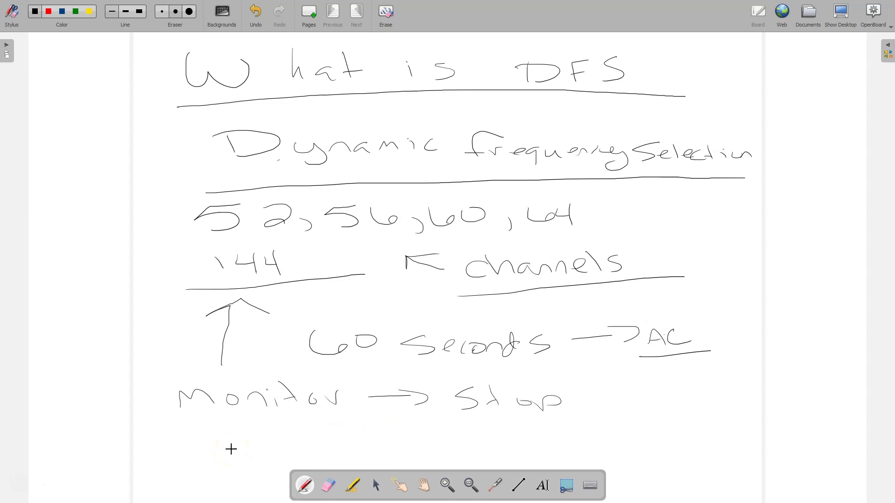